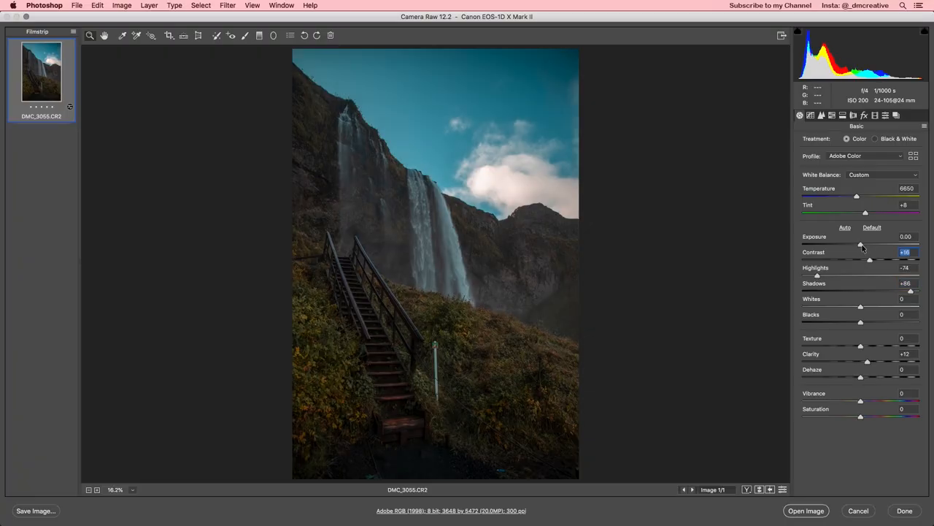
- Show the HSL Saturation adjustments for the waterfall photo in Camera Raw
{"action": "left_click_drag", "start_coordinate": [861, 244], "coordinate": [870, 244]}
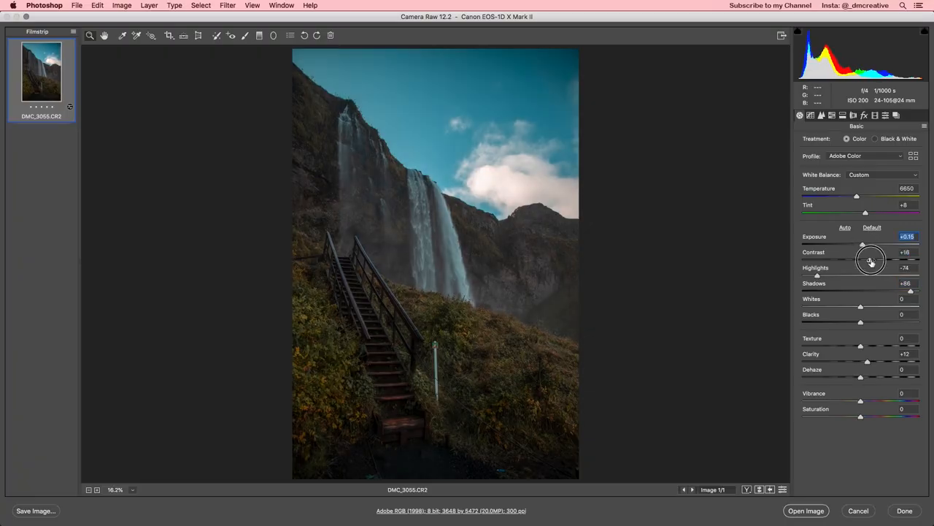
{"action": "left_click", "coordinate": [820, 115]}
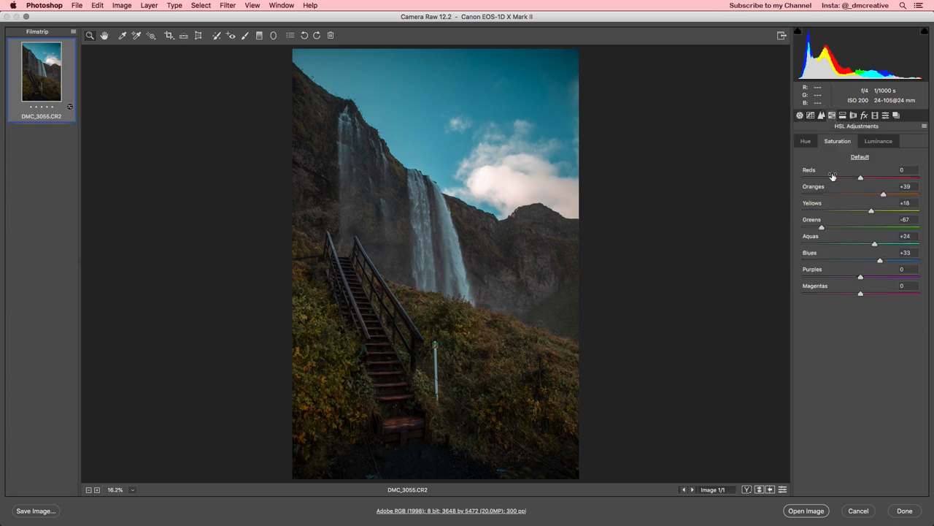
{"action": "mouse_move", "coordinate": [819, 207]}
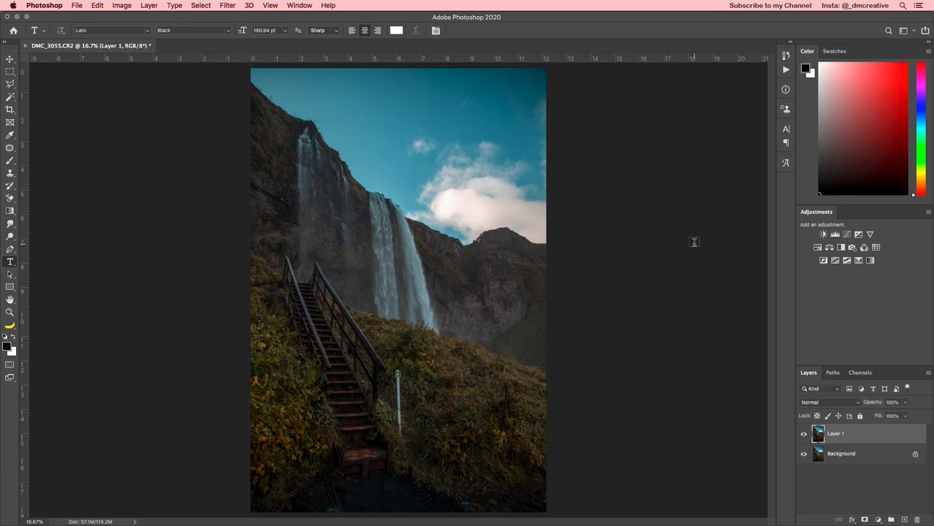
- Bring up the context menu for the duplicated Layer 1 in the Layers panel
{"action": "right_click", "coordinate": [835, 432]}
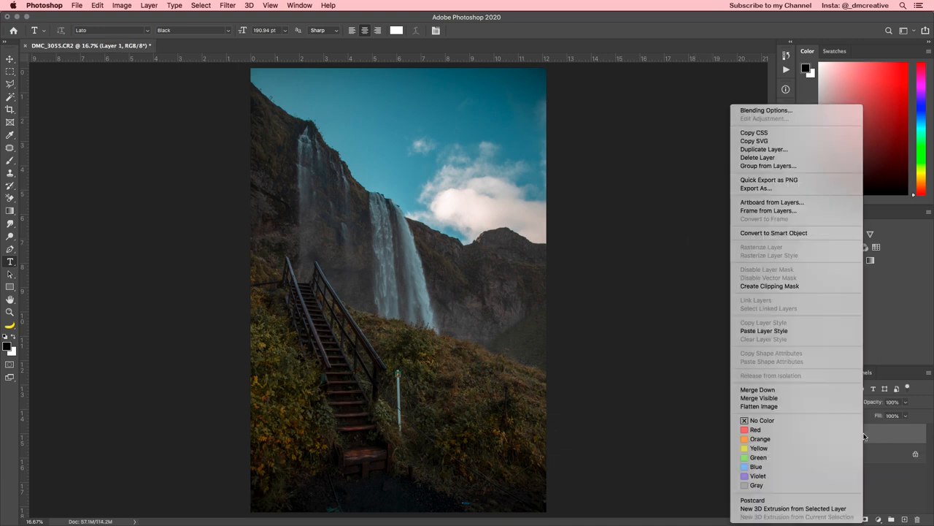